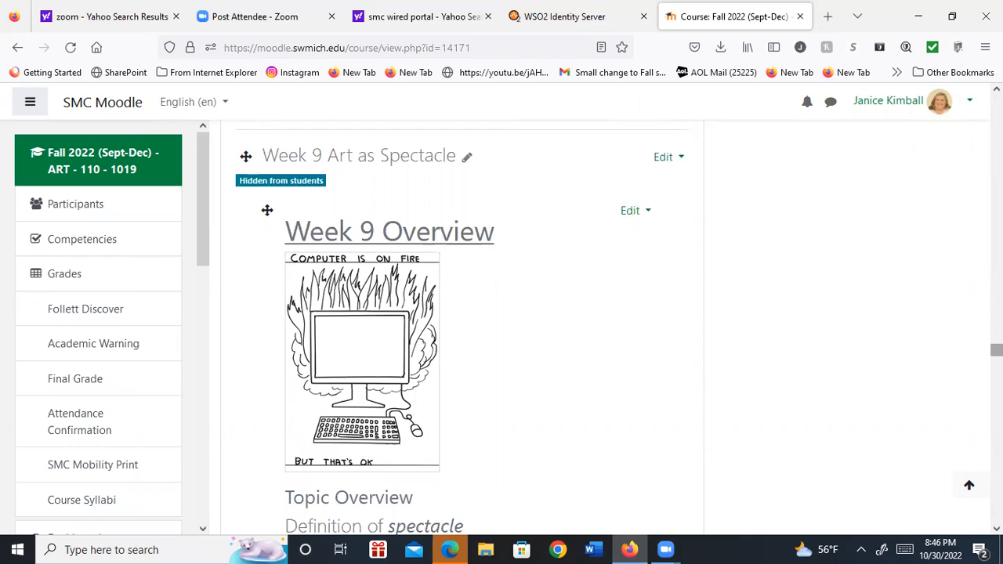
Step: Scroll down the Week 9 course page to the Art as Spectacle assignment link
scroll(down, 3)
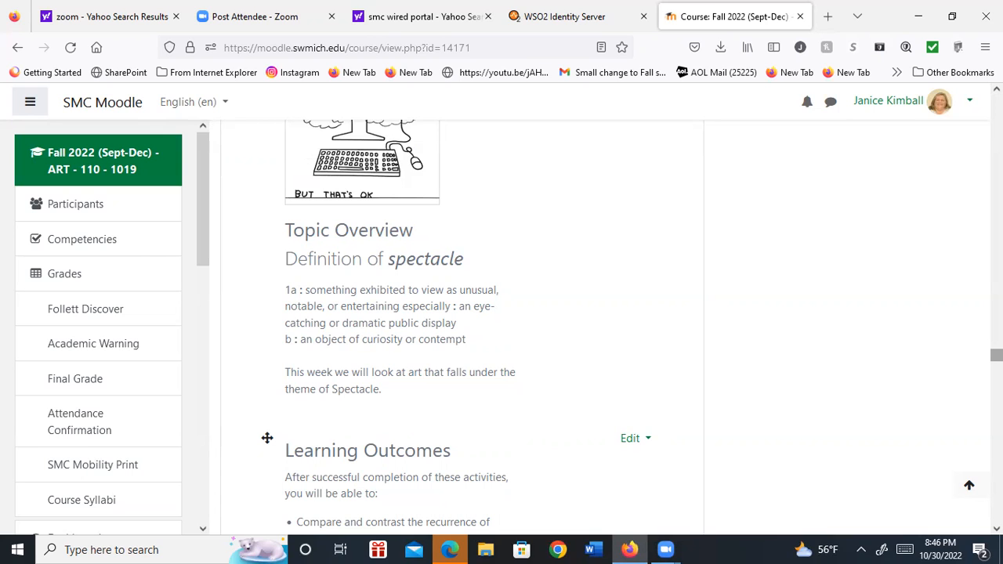
scroll(down, 3)
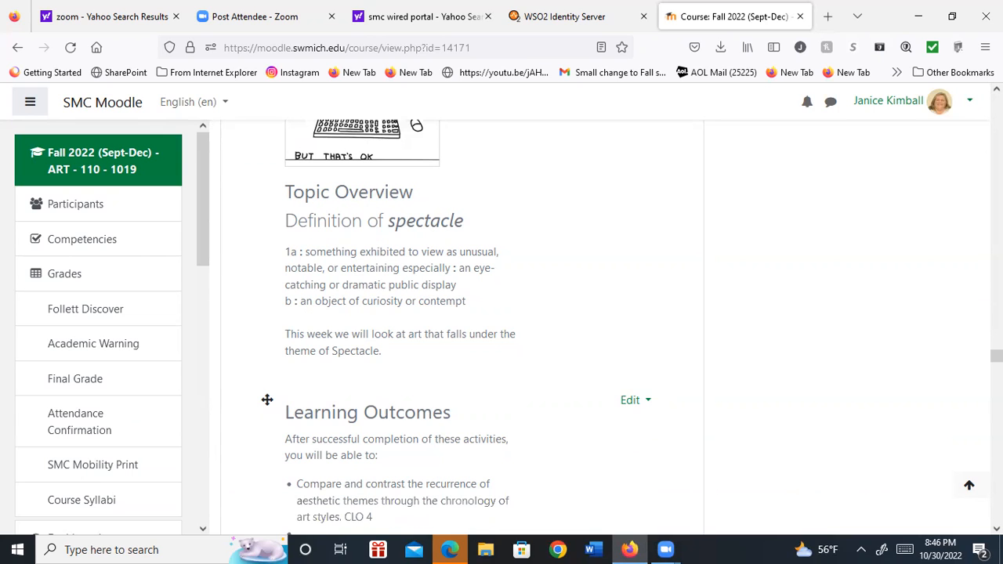
scroll(down, 3)
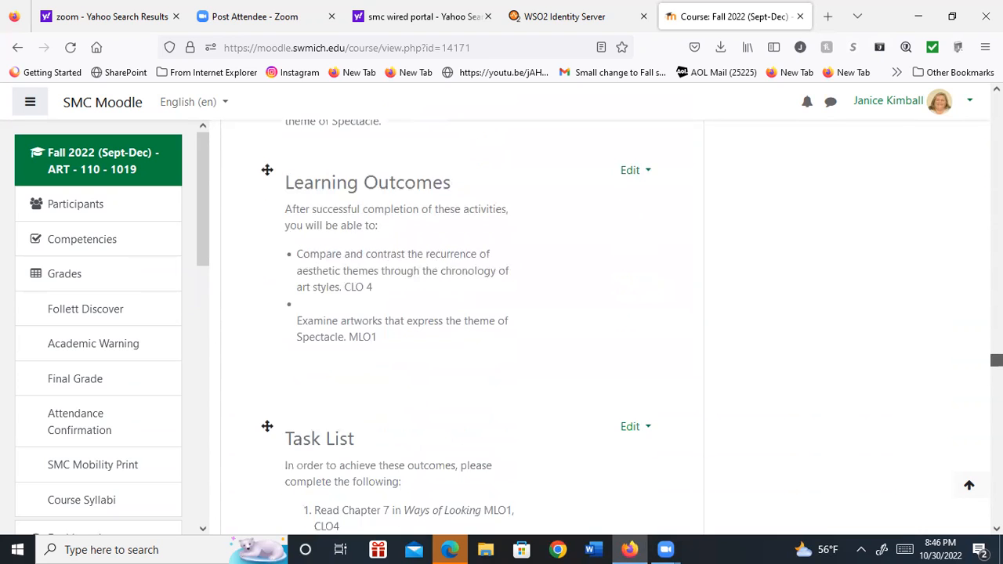
scroll(down, 3)
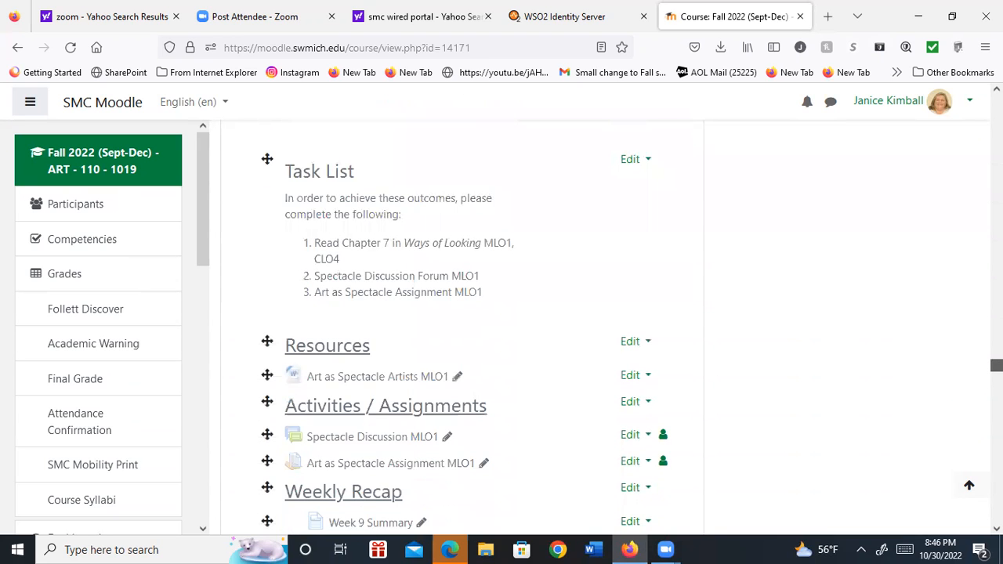
scroll(down, 3)
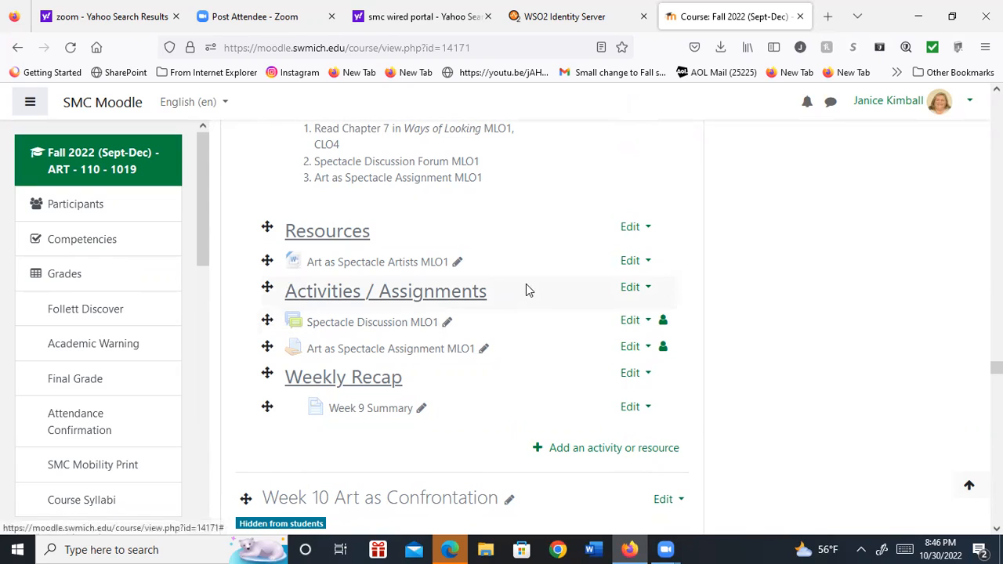
mouse_move(493, 270)
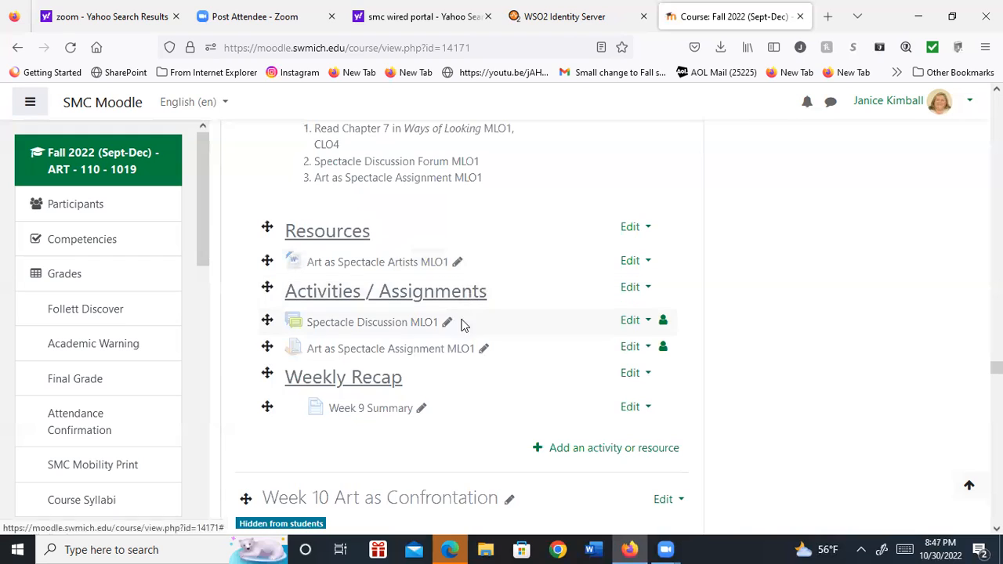
mouse_move(504, 319)
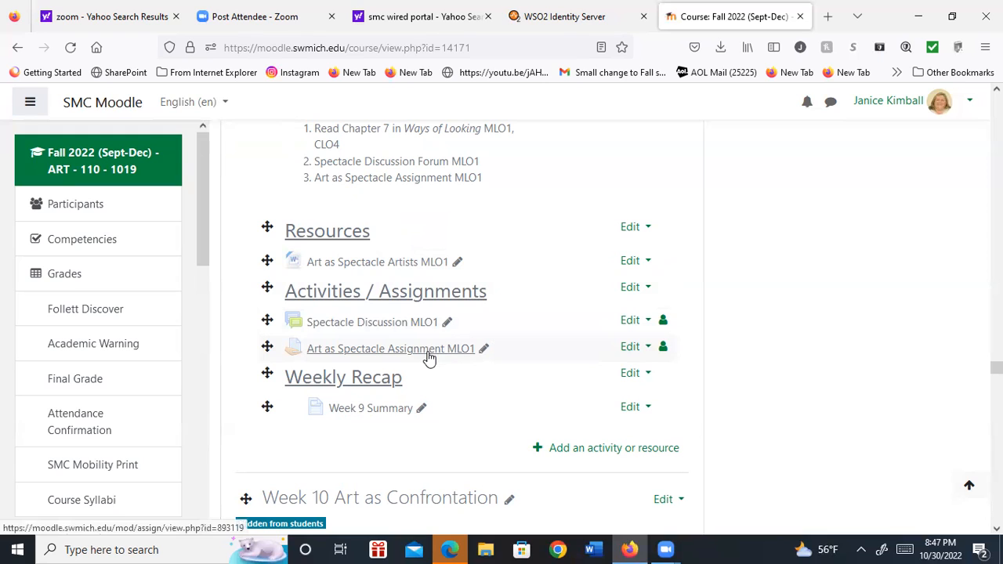
Step: Open the Art as Spectacle Assignment MLO1 page and its attached Art as Spectacle Table alt.docx
click(390, 348)
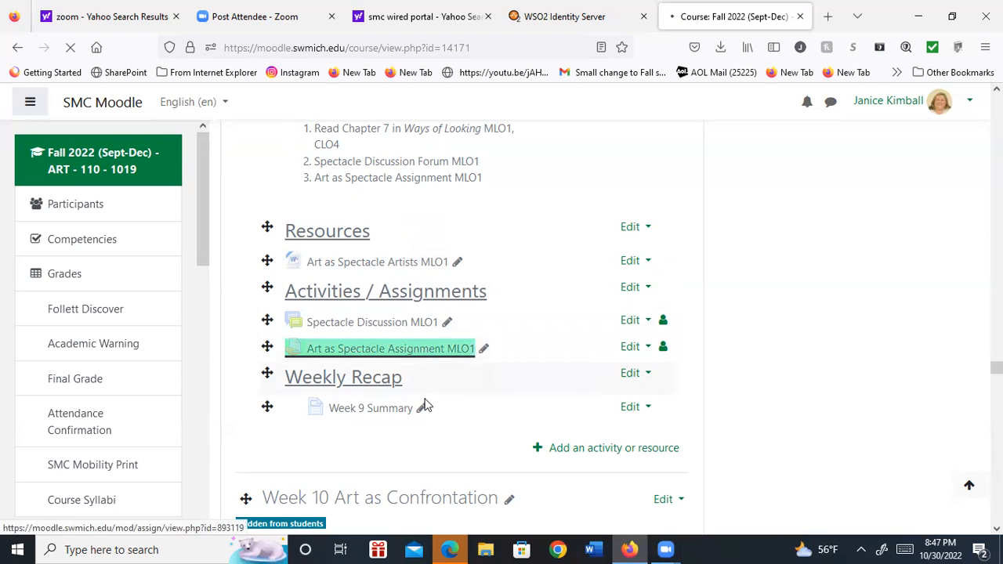
click(389, 348)
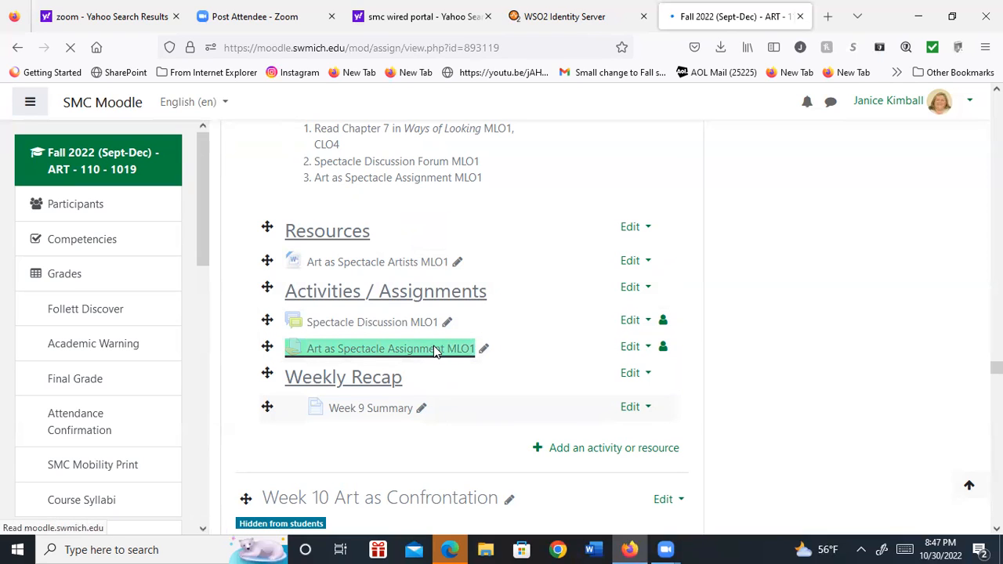
click(389, 348)
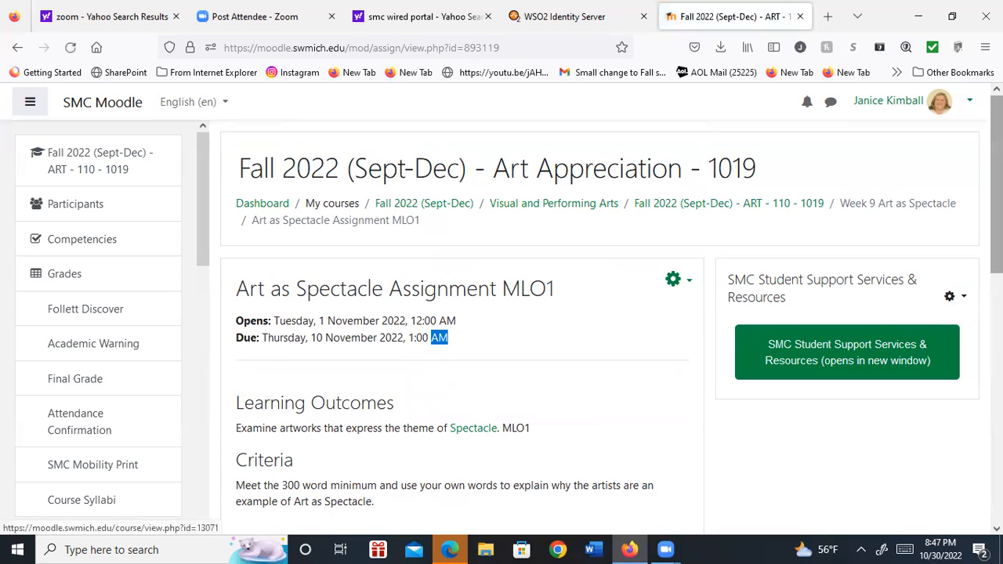
scroll(down, 3)
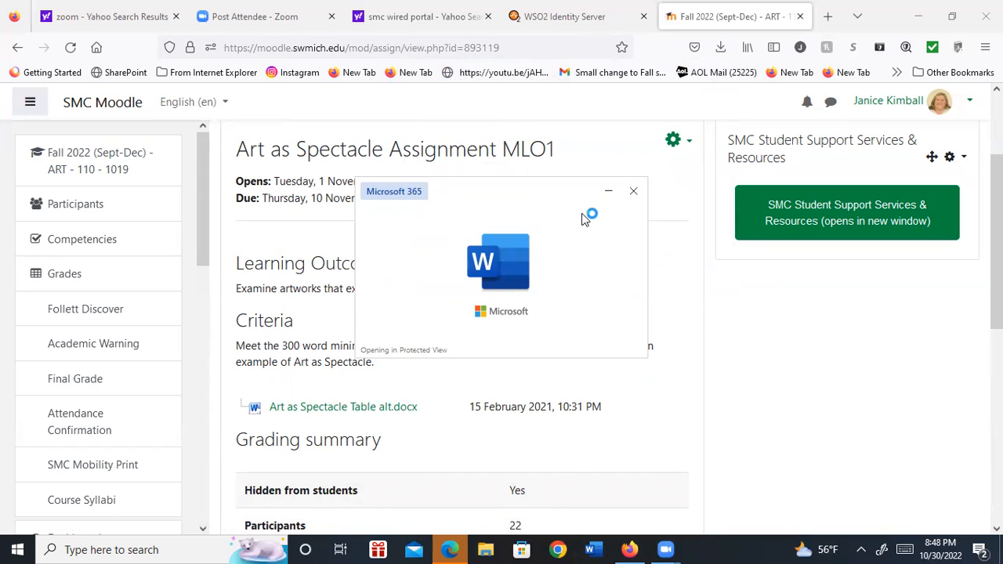
mouse_move(590, 228)
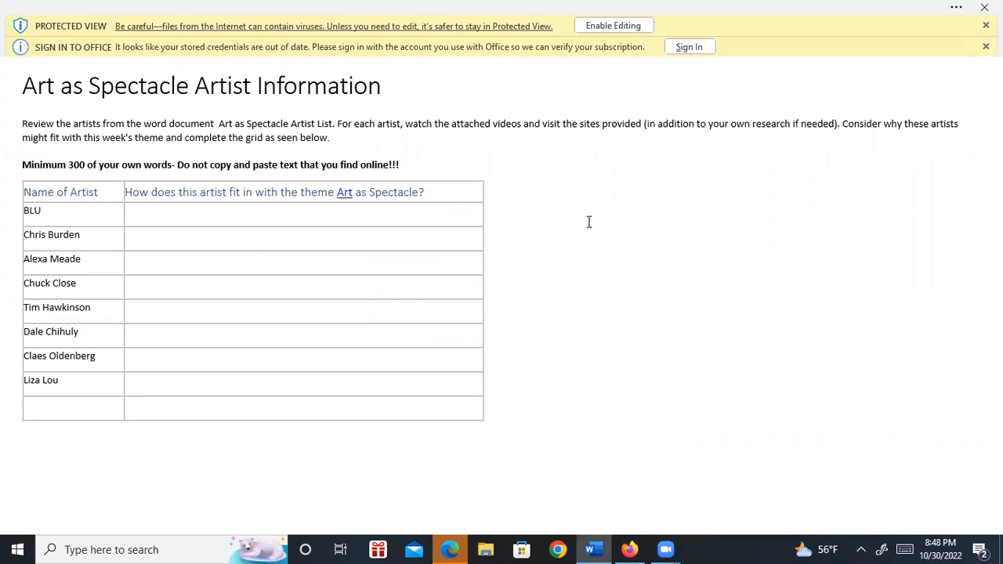
Step: Focus the Art as Spectacle Artist Information document with its artist list and empty grid
click(23, 85)
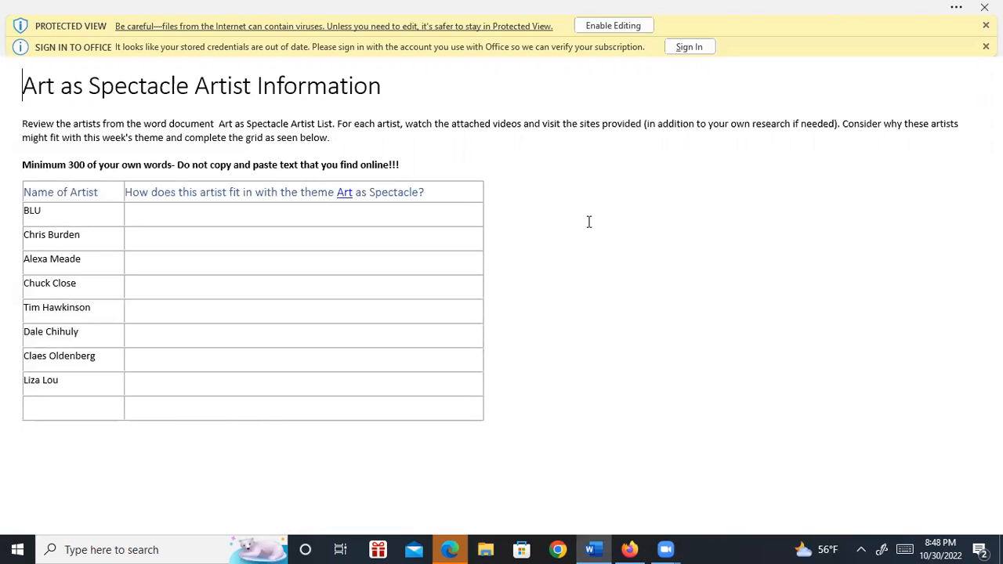
mouse_move(489, 235)
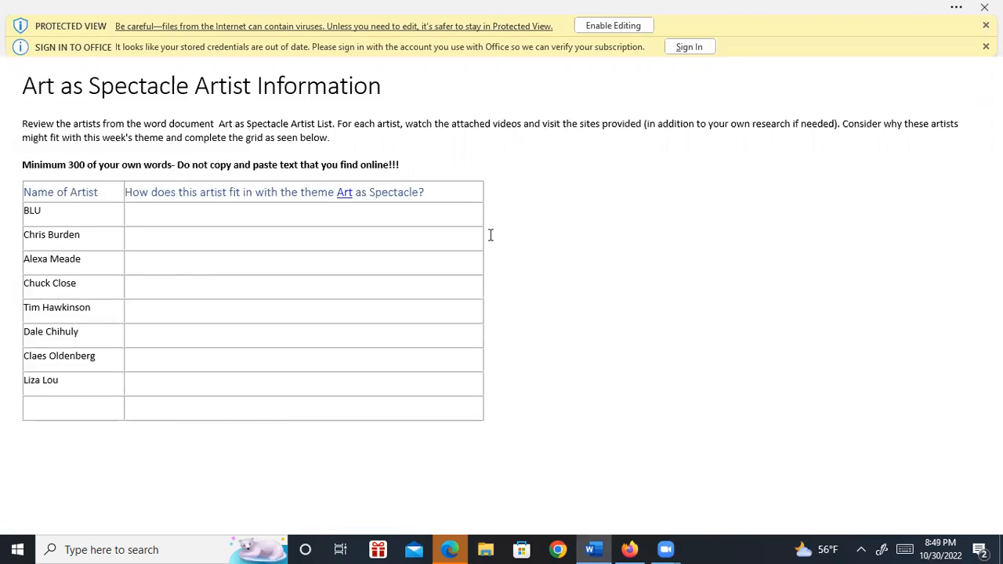
mouse_move(138, 222)
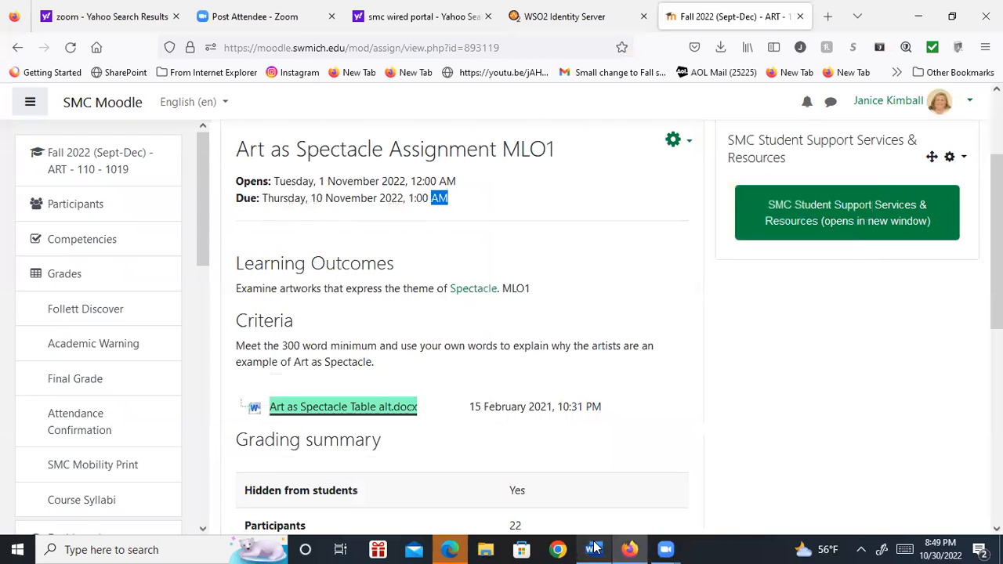
Step: Glance at the artist grid document, then return to the Moodle assignment page
click(342, 407)
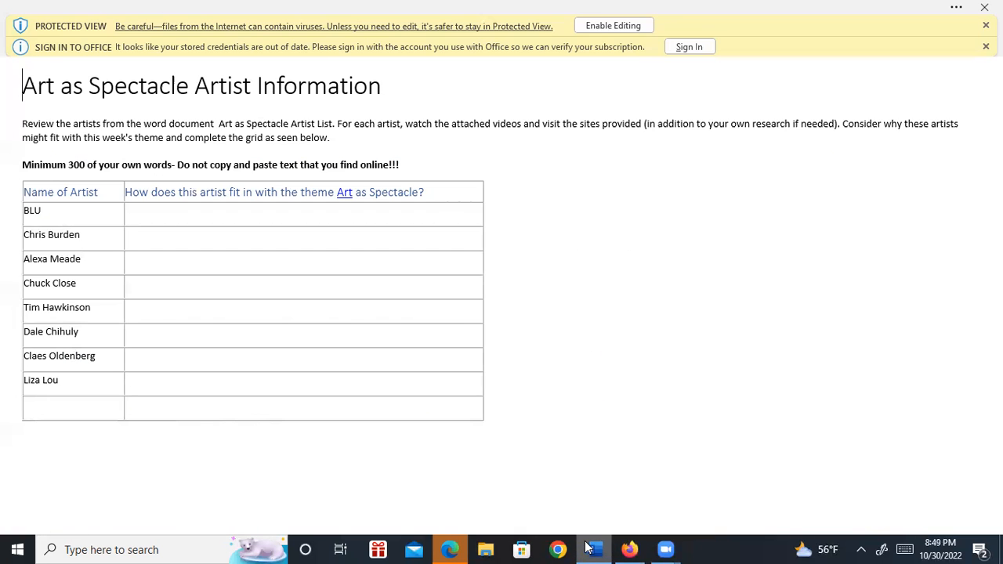
click(593, 548)
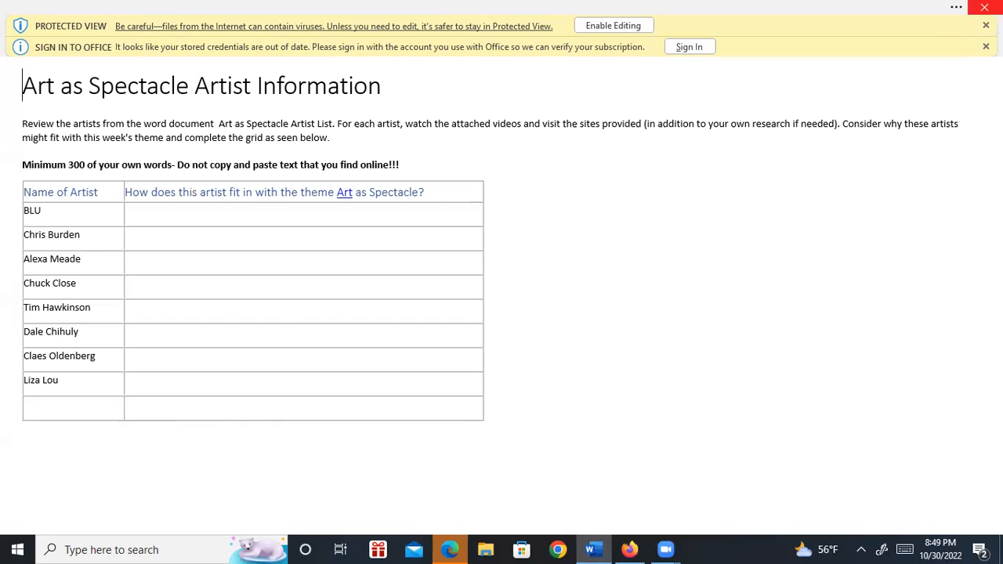
click(985, 47)
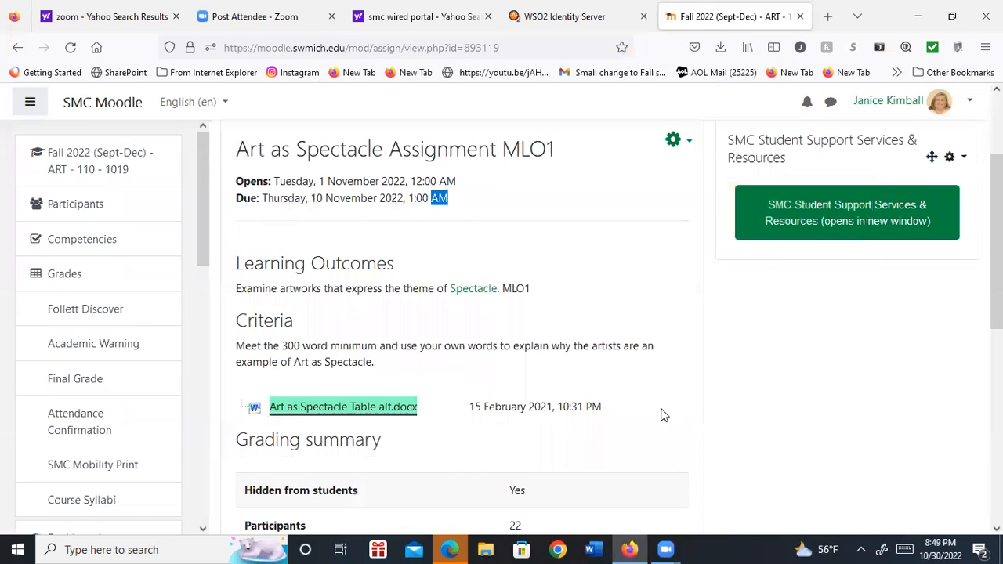
mouse_move(700, 430)
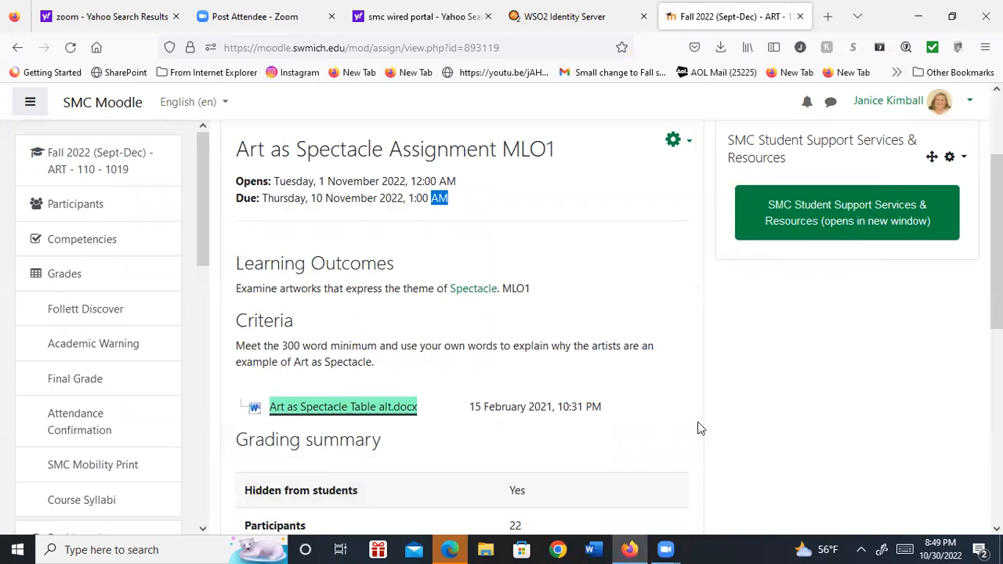
Step: Go back from the assignment to the course page with its Task List of three assignments
scroll(down, 3)
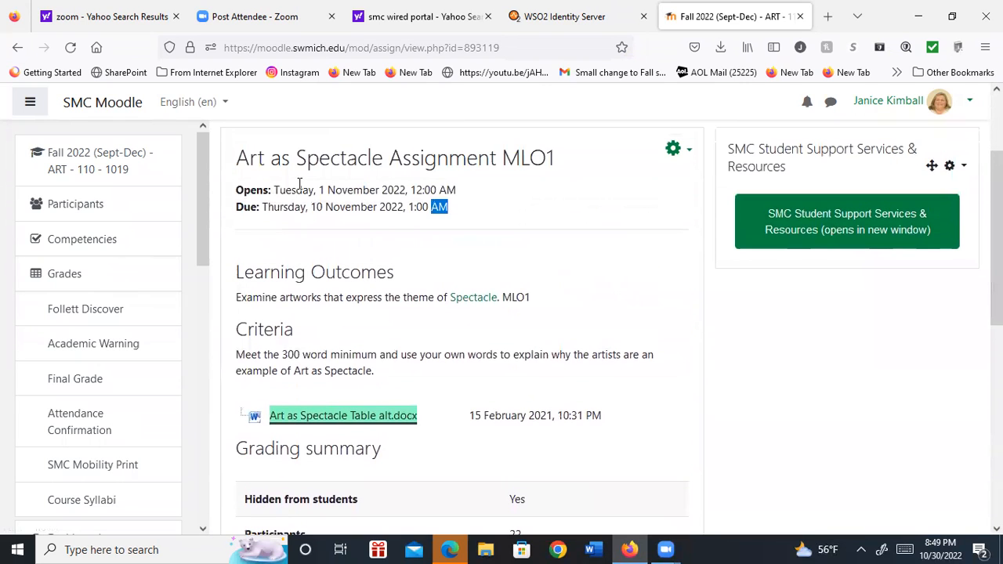
click(17, 47)
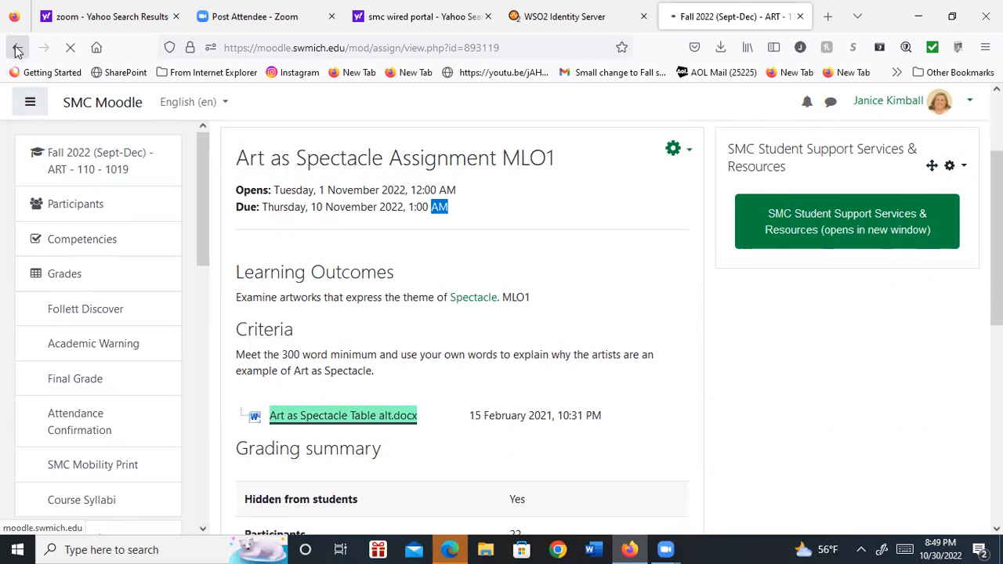
click(15, 47)
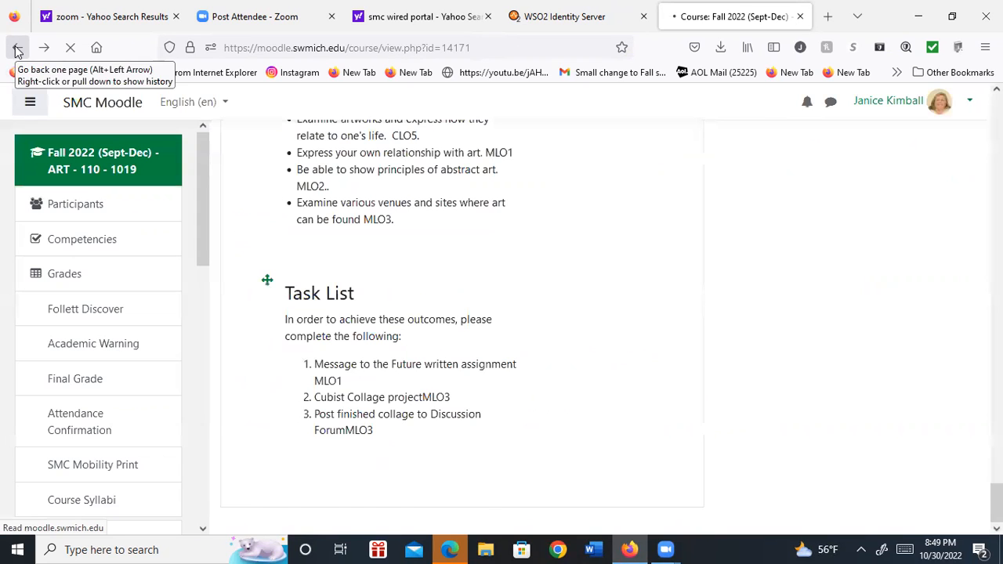
click(18, 47)
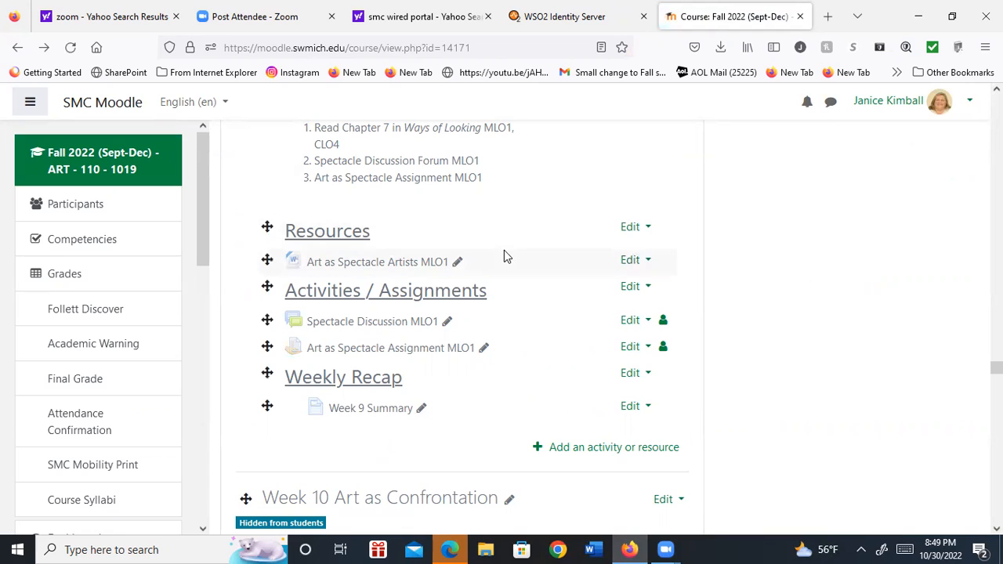
mouse_move(451, 325)
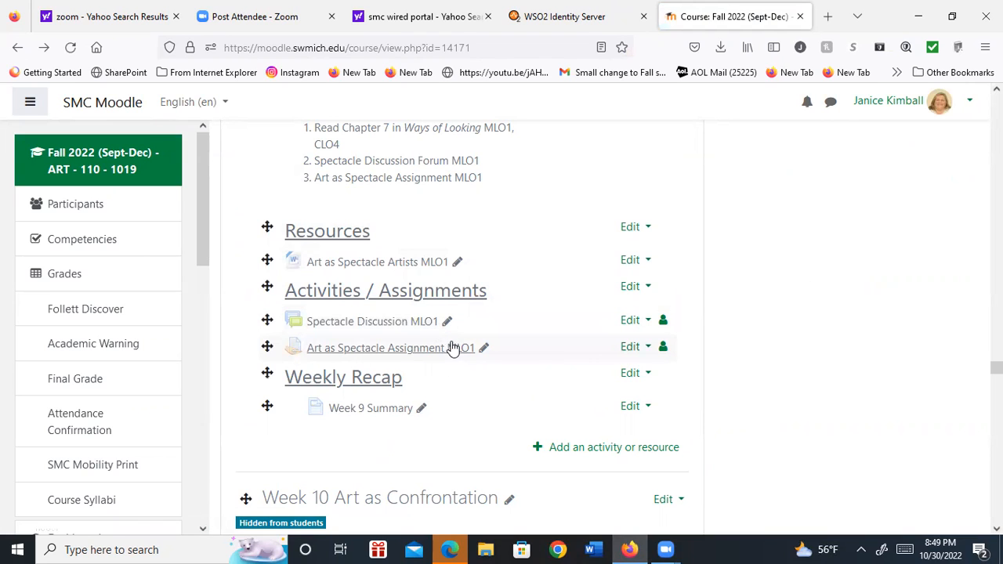
click(377, 348)
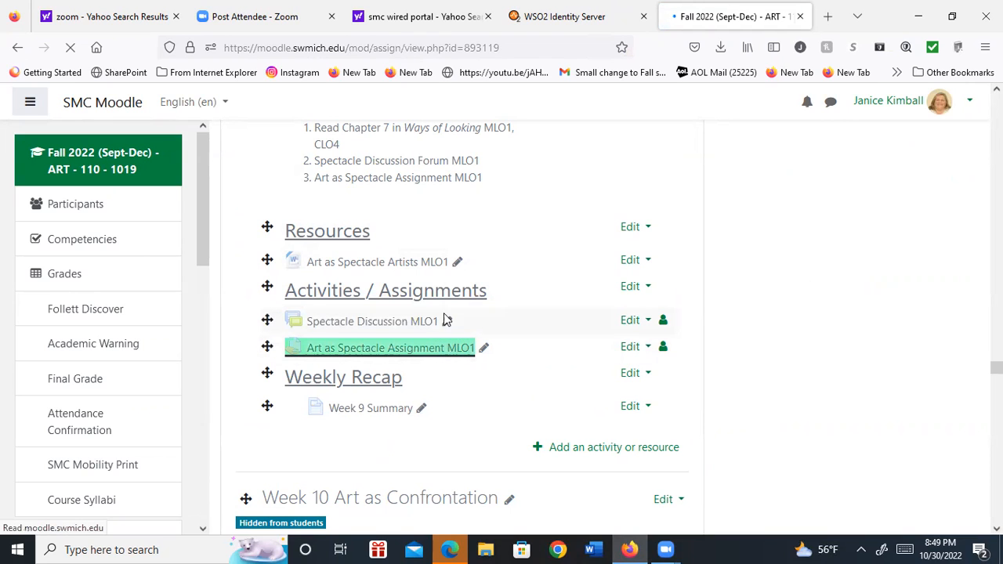
click(388, 348)
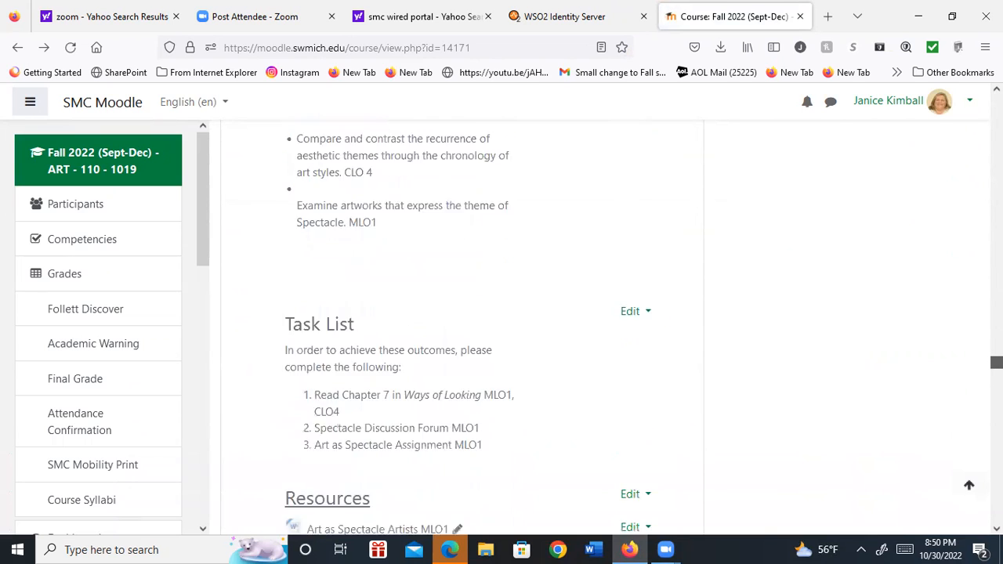
scroll(down, 3)
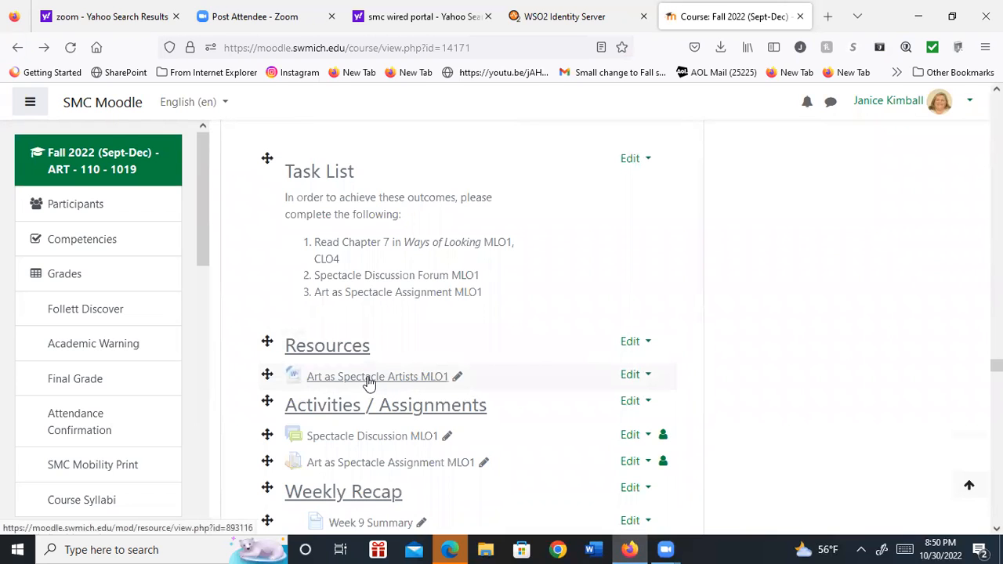
Step: Open the Art as Spectacle Artists MLO1 document in Word and enable editing
click(719, 47)
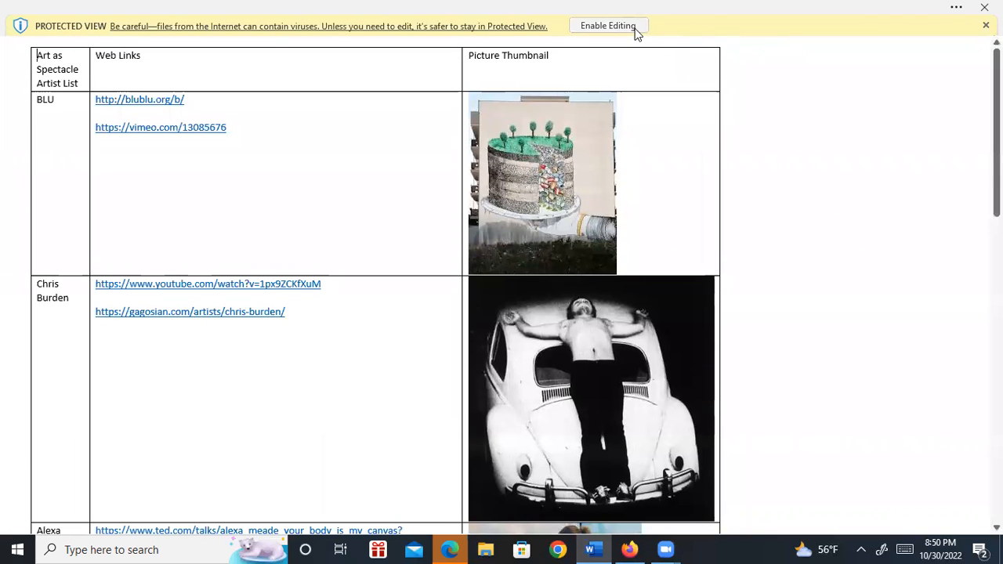
click(608, 25)
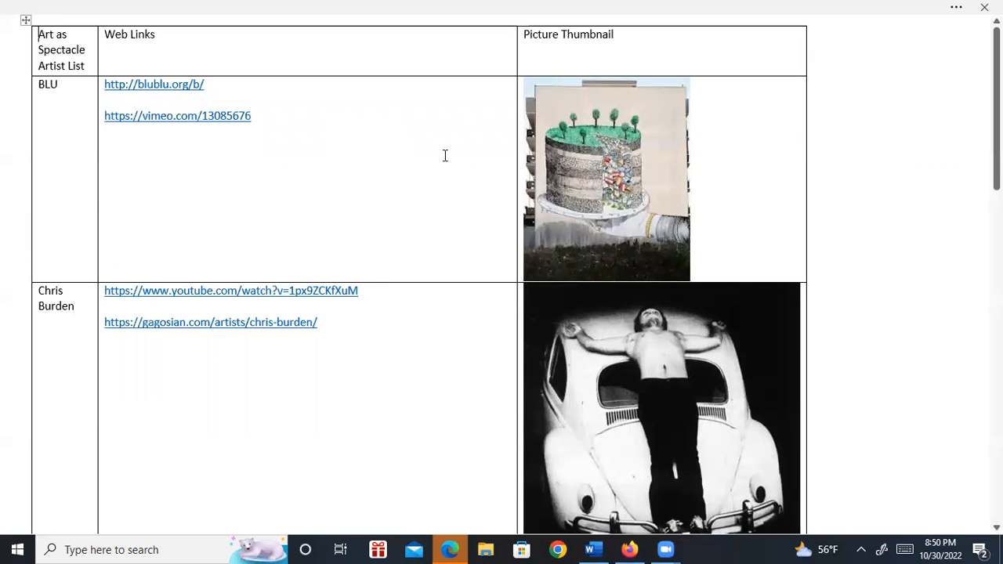
mouse_move(364, 155)
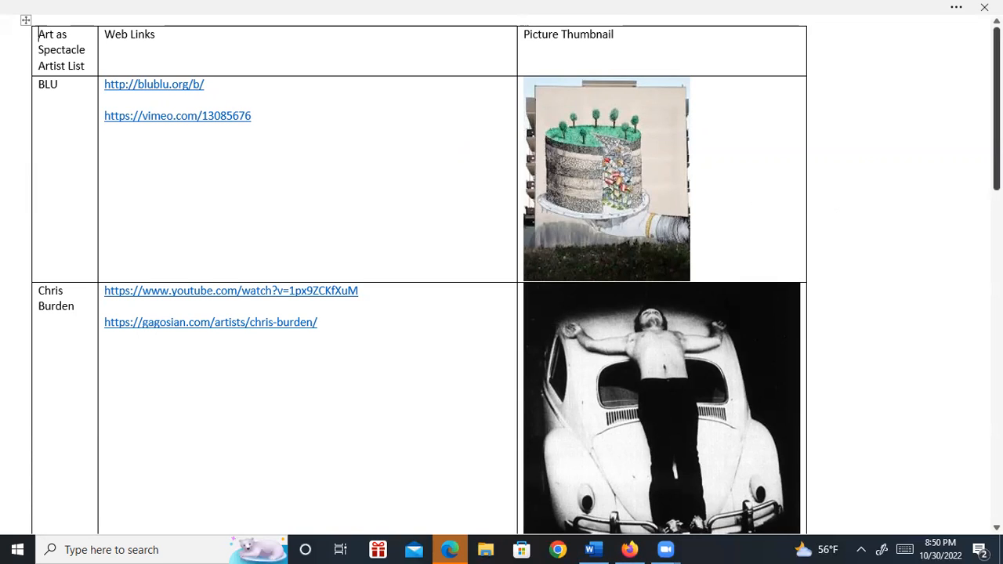
Step: Scroll the artist list past BLU and Chris Burden to the Alexa Meade and Chuck Close rows
scroll(down, 3)
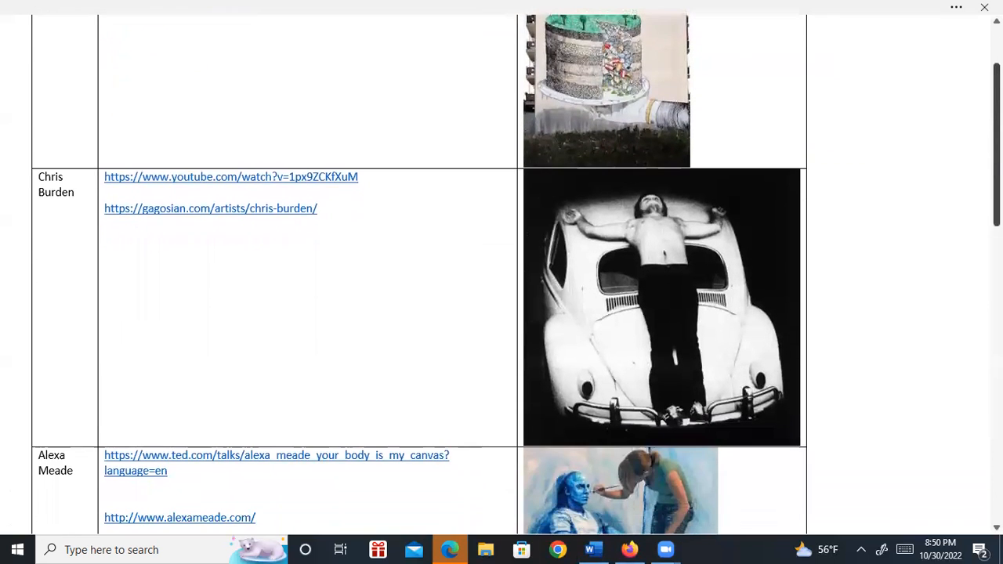
scroll(down, 3)
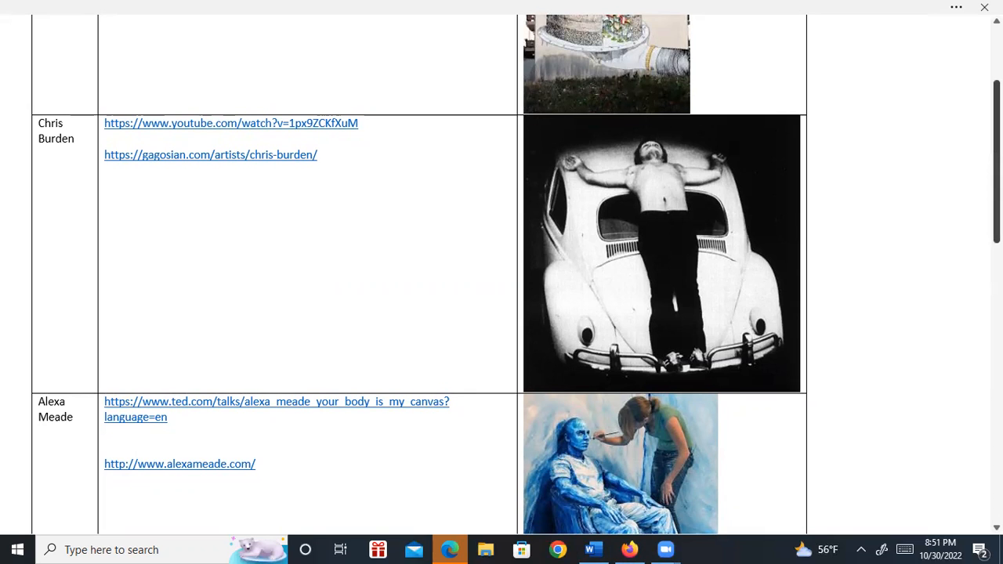
scroll(down, 3)
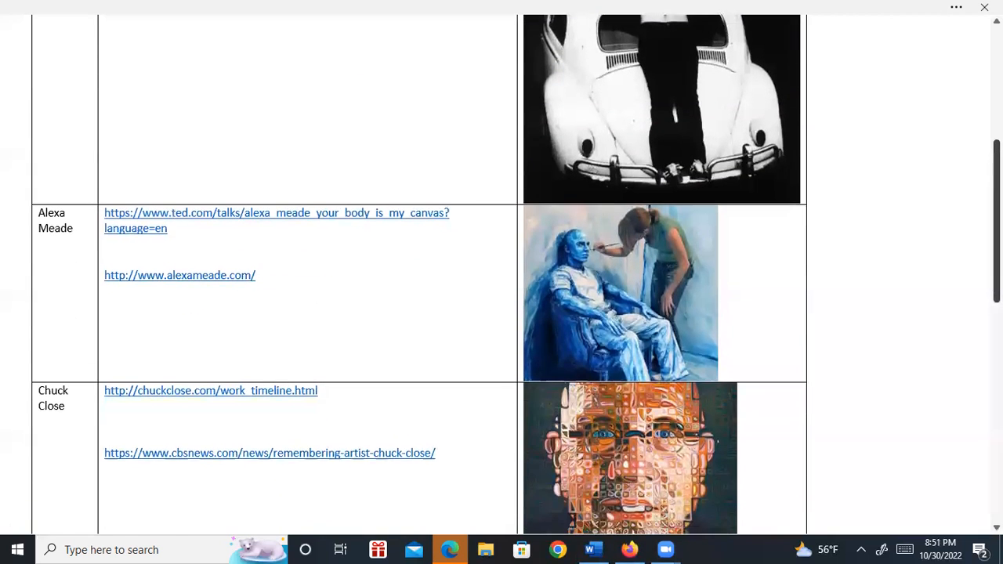
scroll(down, 3)
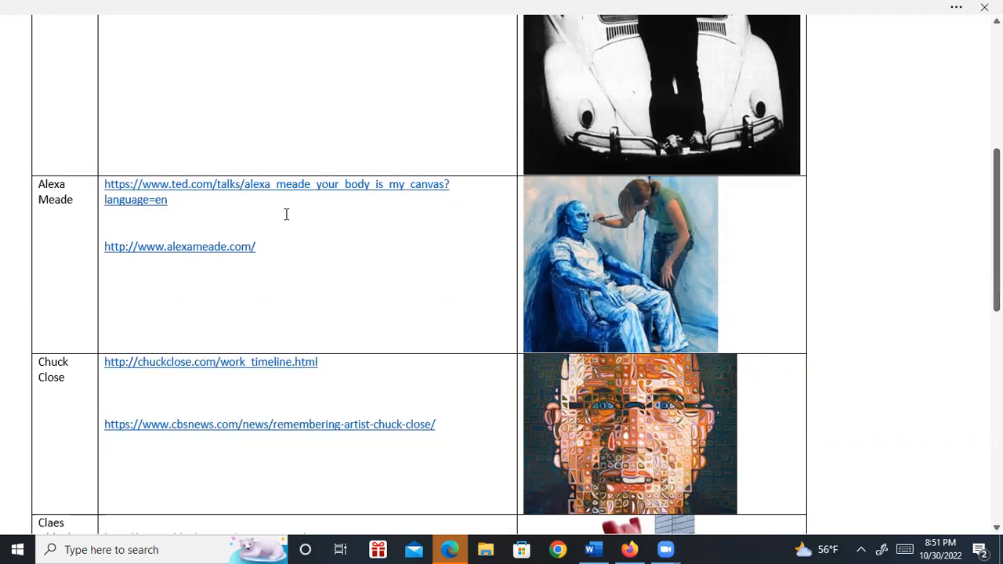
mouse_move(276, 248)
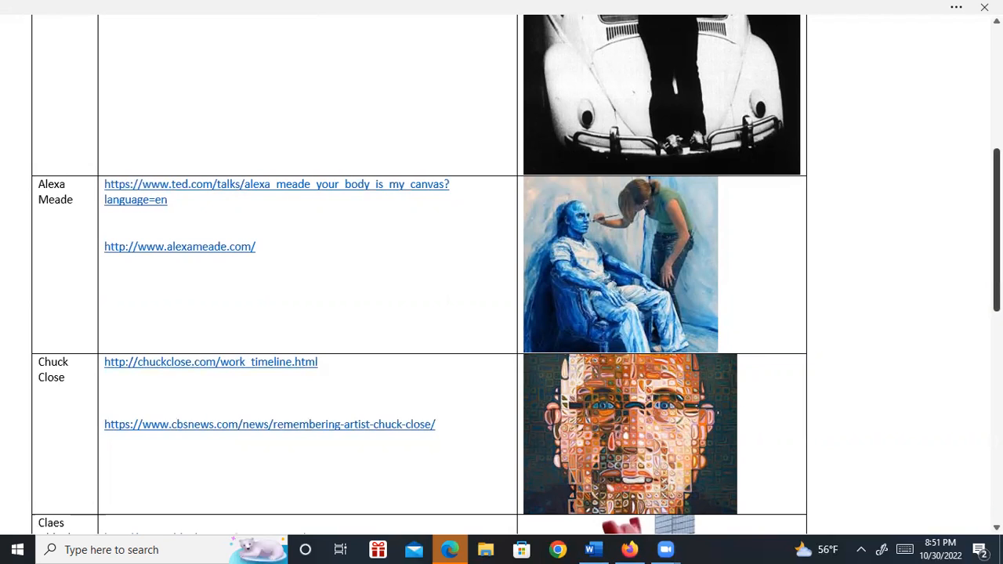
Step: Scroll further to the Claes Oldenburg, Tim Hawkinson and Dale Chihuly rows
scroll(down, 3)
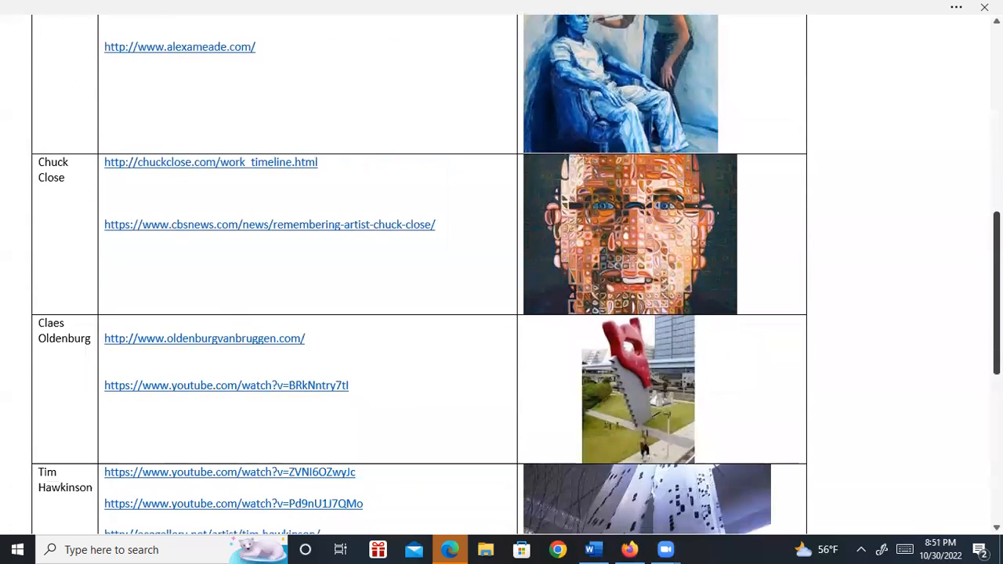
scroll(down, 3)
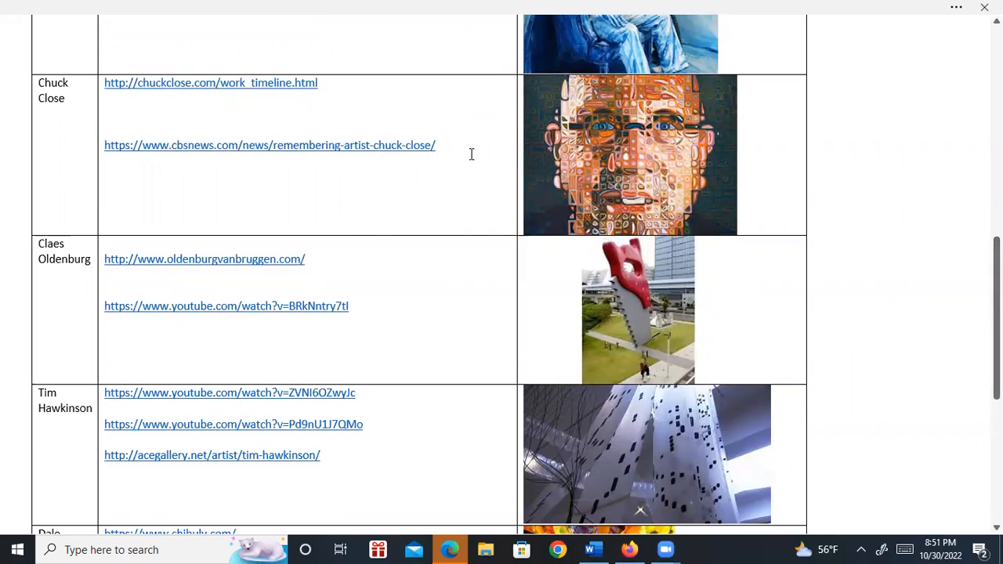
mouse_move(447, 278)
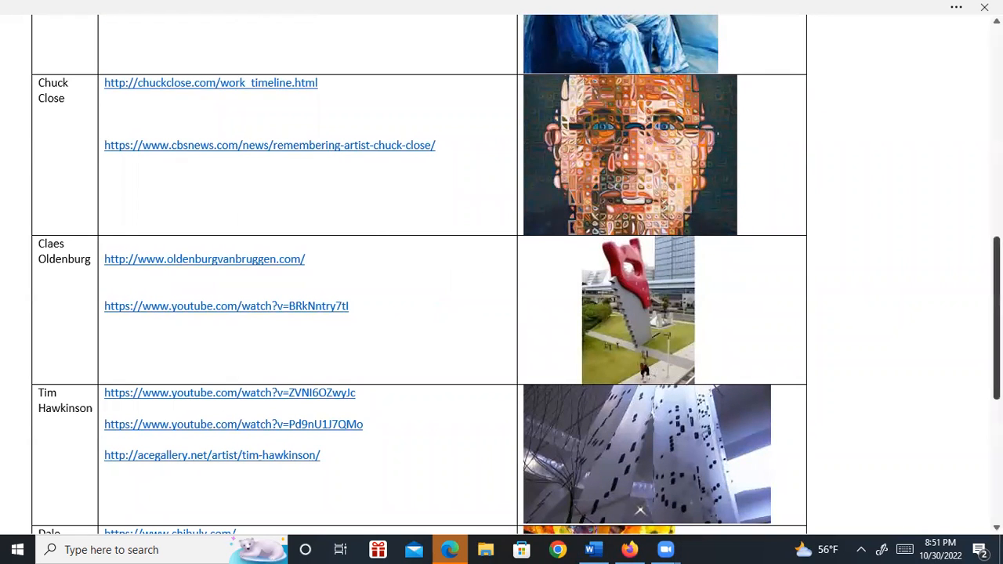
scroll(down, 3)
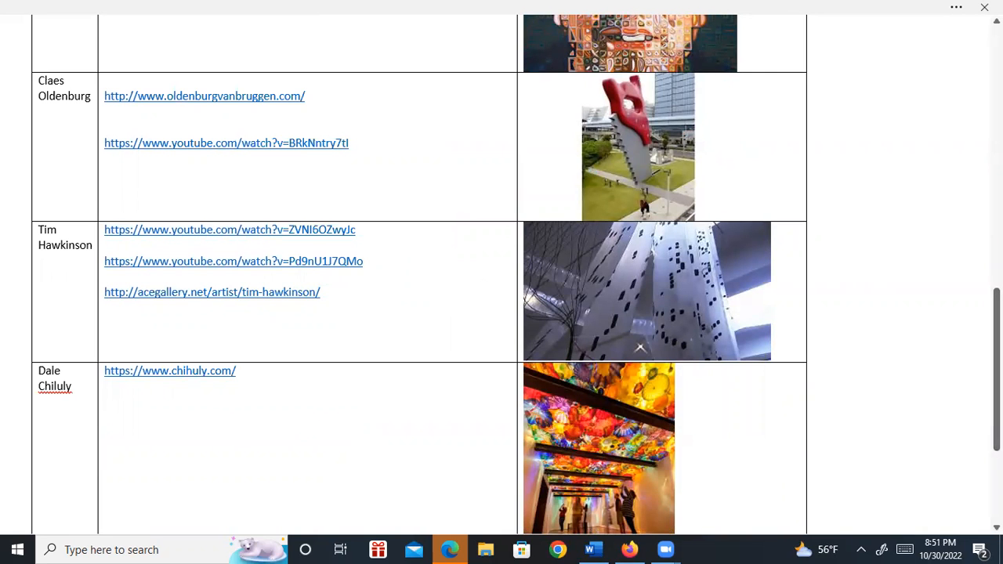
scroll(down, 3)
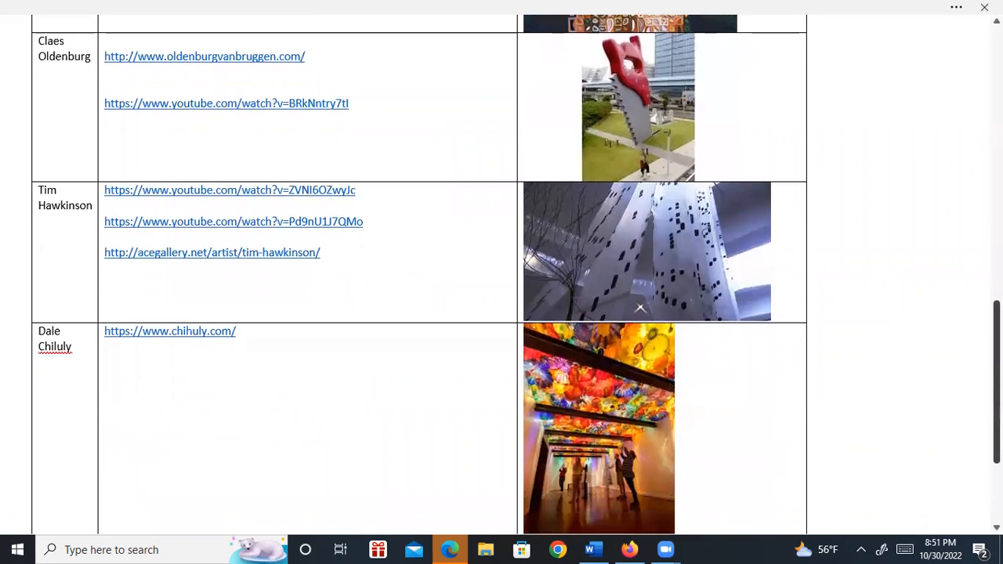
Step: Scroll down to the final Liza Lou row, then back up to the top of the artist list
scroll(down, 3)
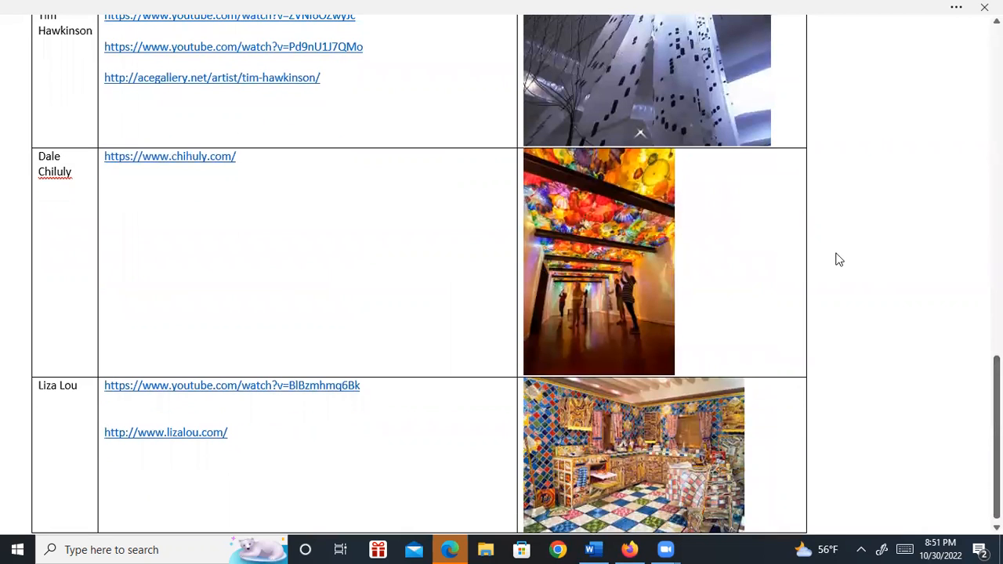
mouse_move(915, 279)
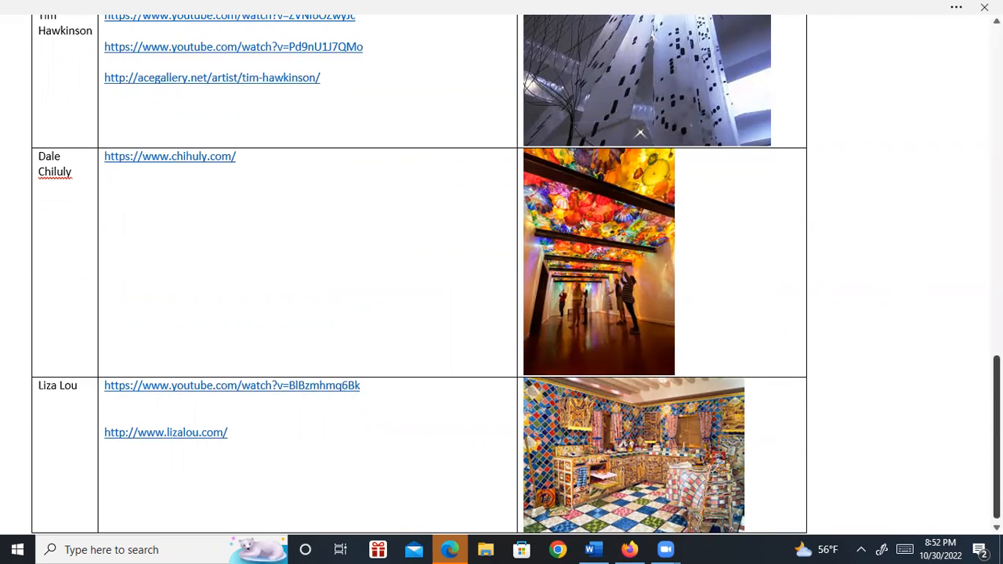
scroll(down, 3)
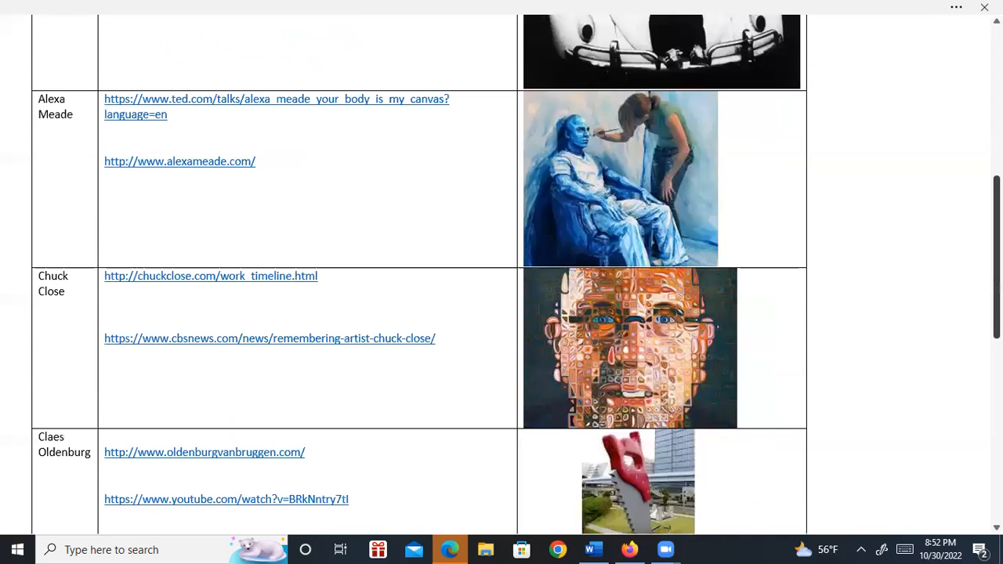
scroll(up, 3)
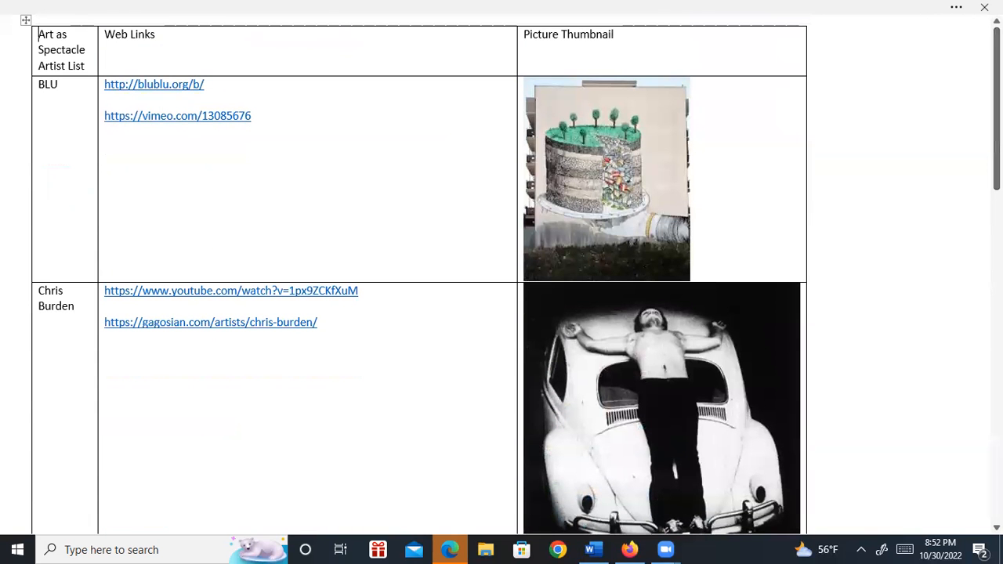